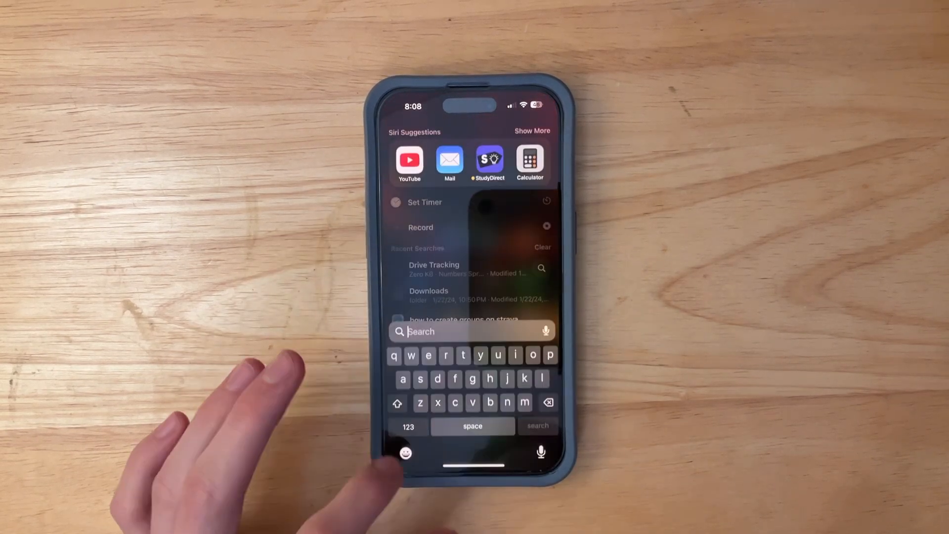
Search the emoji keyboard for 'broken chain' and insert the new iOS 17.4 emojis into Spotlight
left_click(406, 453)
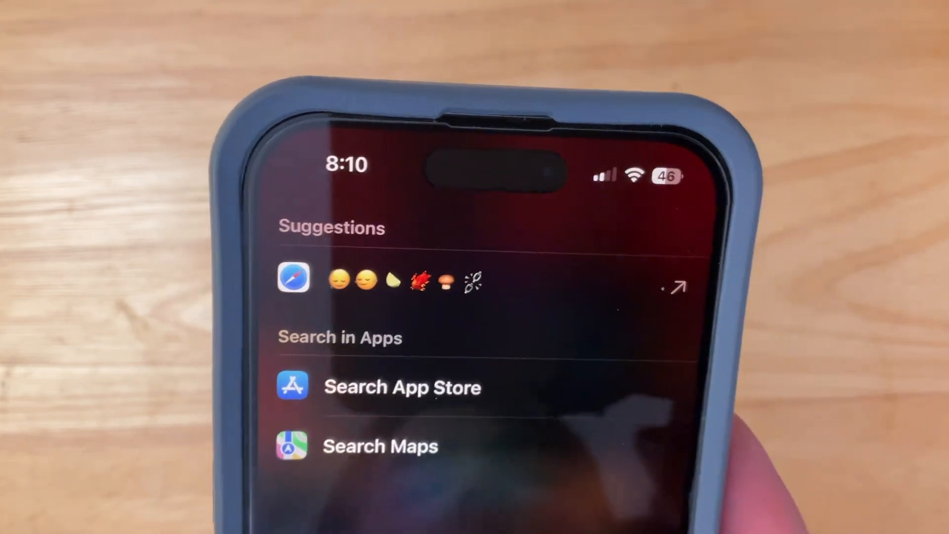
type("broken ch")
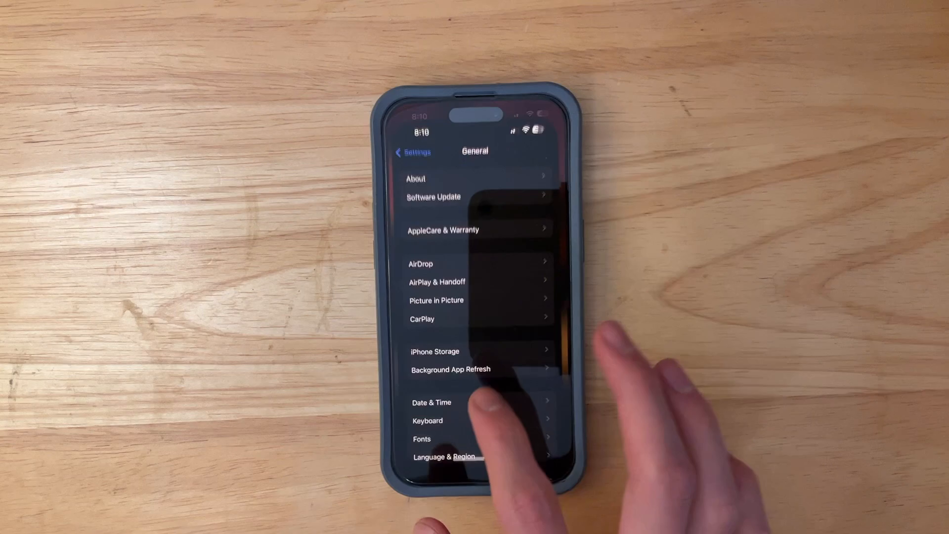
Set Stolen Device Protection's security delay to Always, then return to the Settings list
left_click(413, 151)
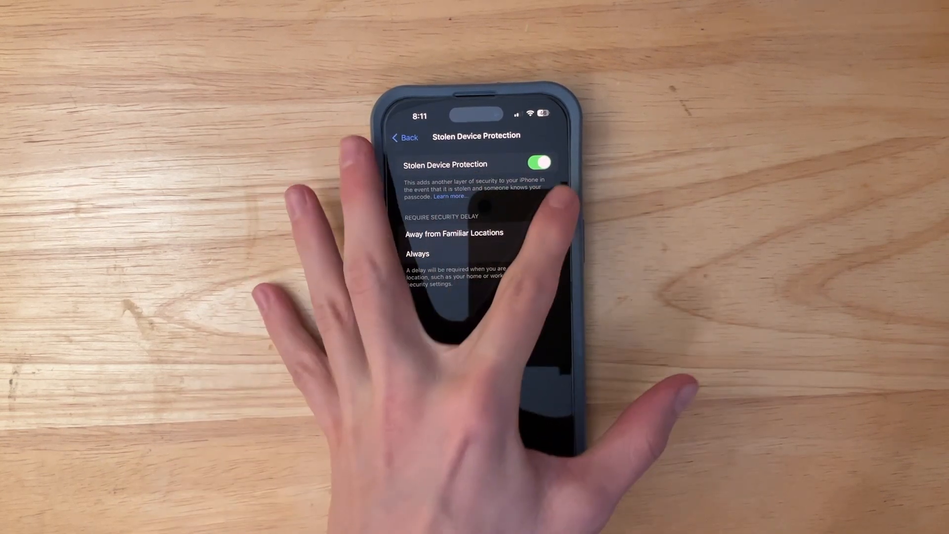
left_click(454, 233)
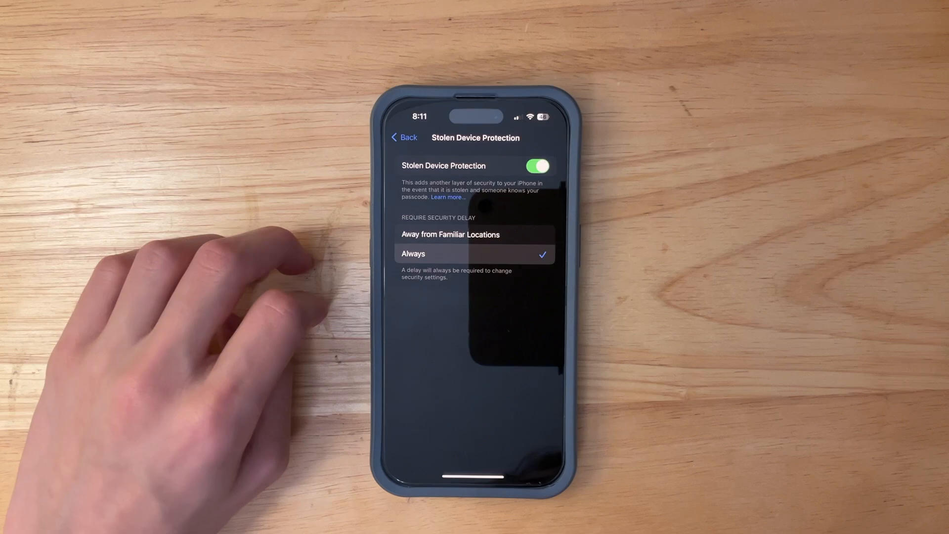
left_click(404, 138)
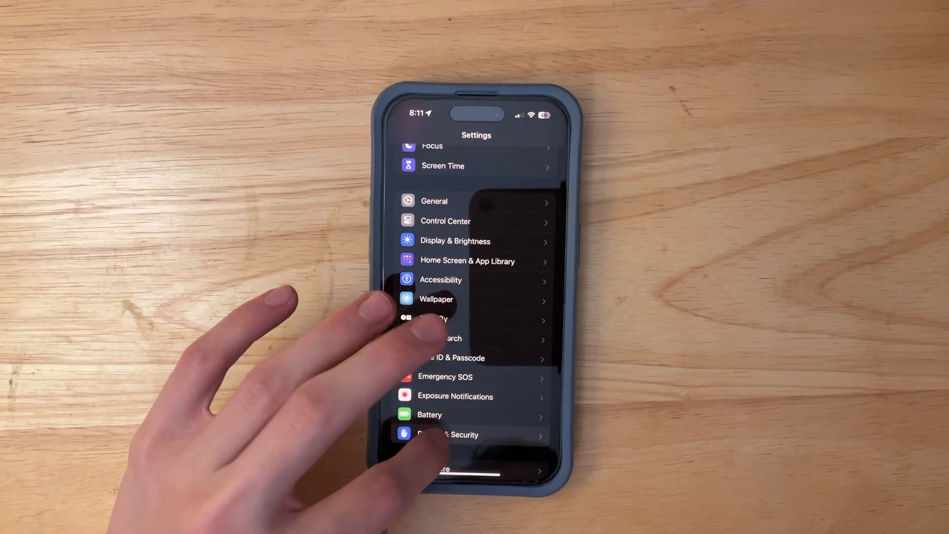
Open Privacy & Security > Contactless & NFC and confirm no apps are listed
left_click(455, 434)
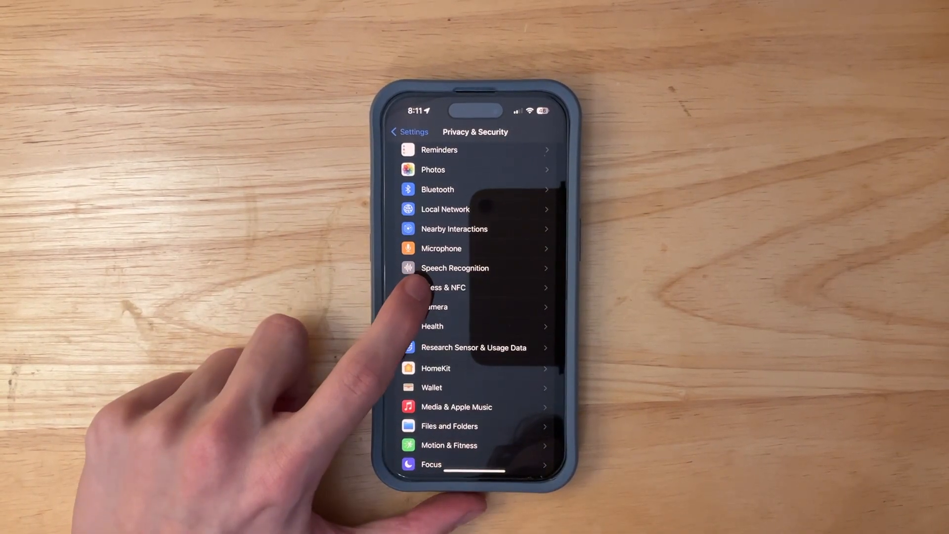
left_click(445, 287)
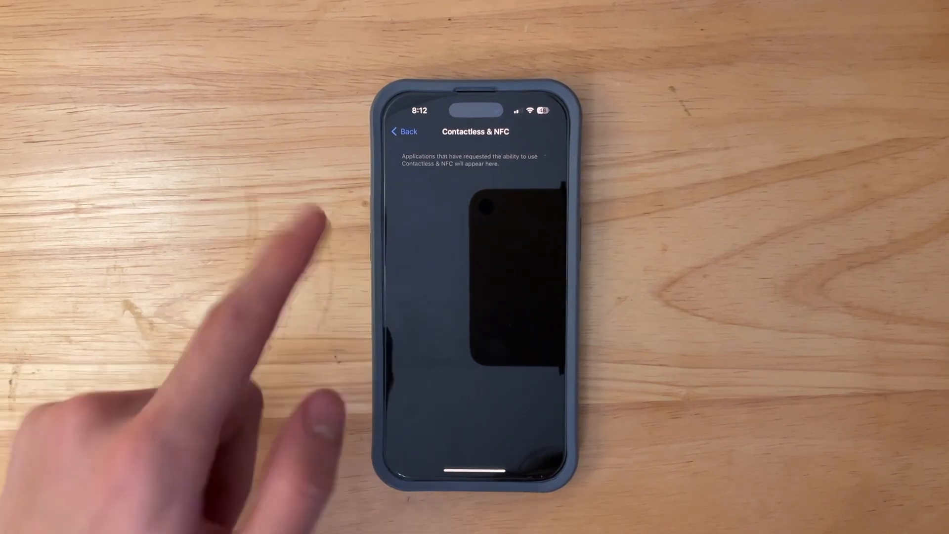
left_click(404, 131)
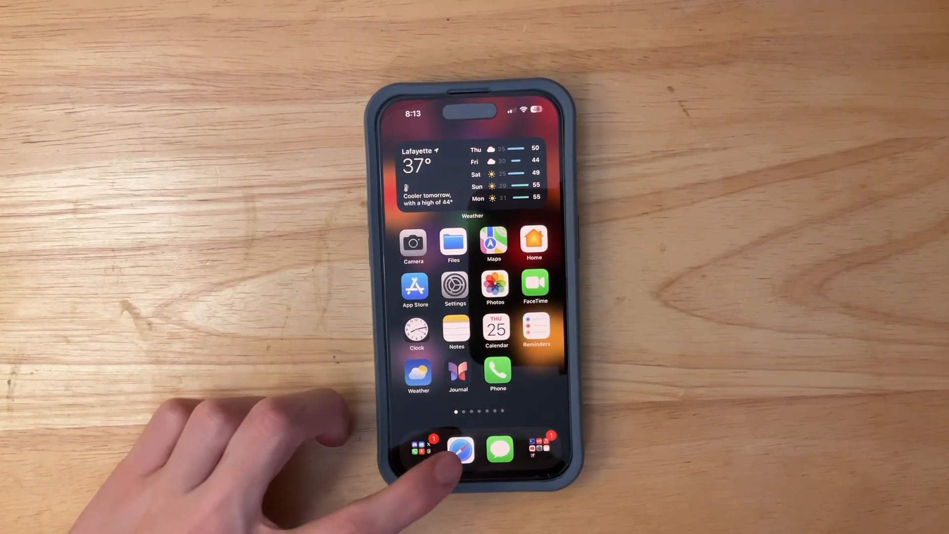
Search Safari for the new emojis to reach Emojipedia's Emoji 15.1 results
left_click(462, 450)
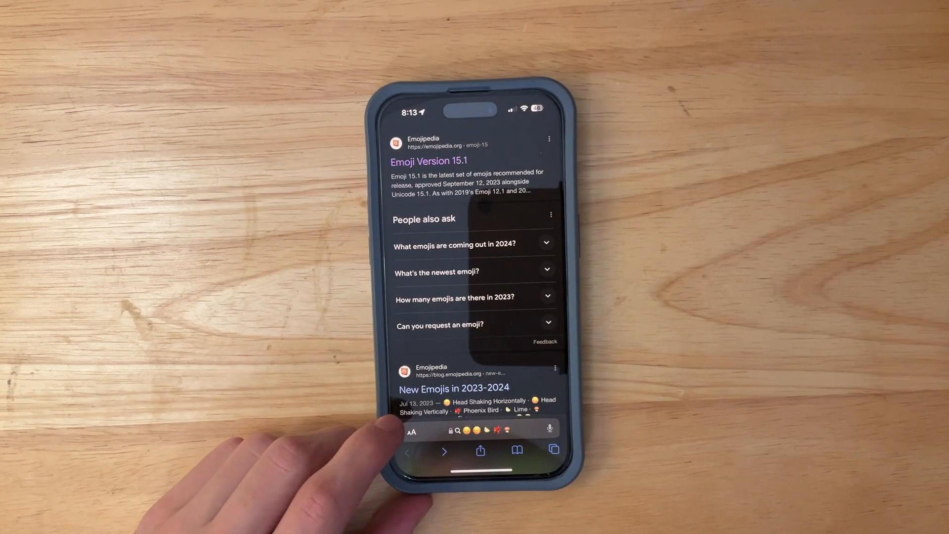
left_click(412, 432)
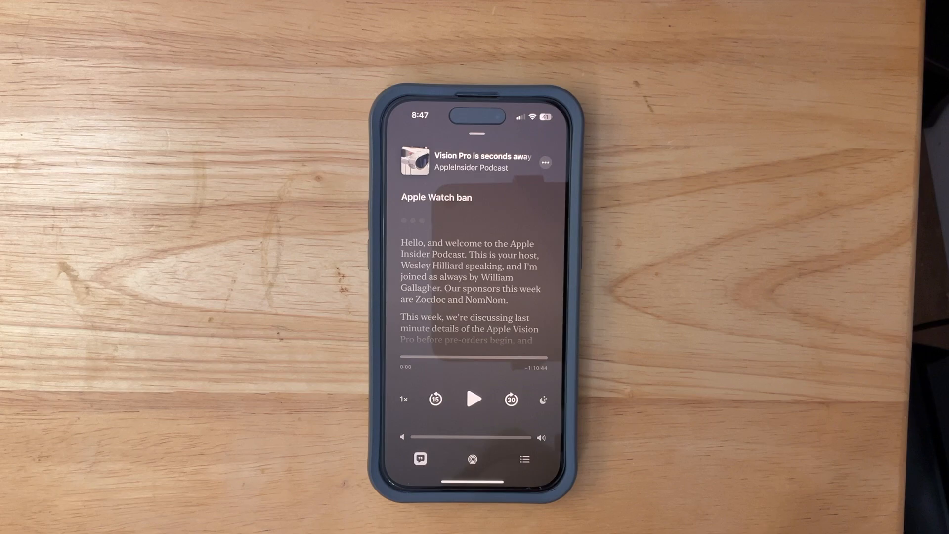
Play the AppleInsider Podcast episode and show its transcript
left_click(474, 399)
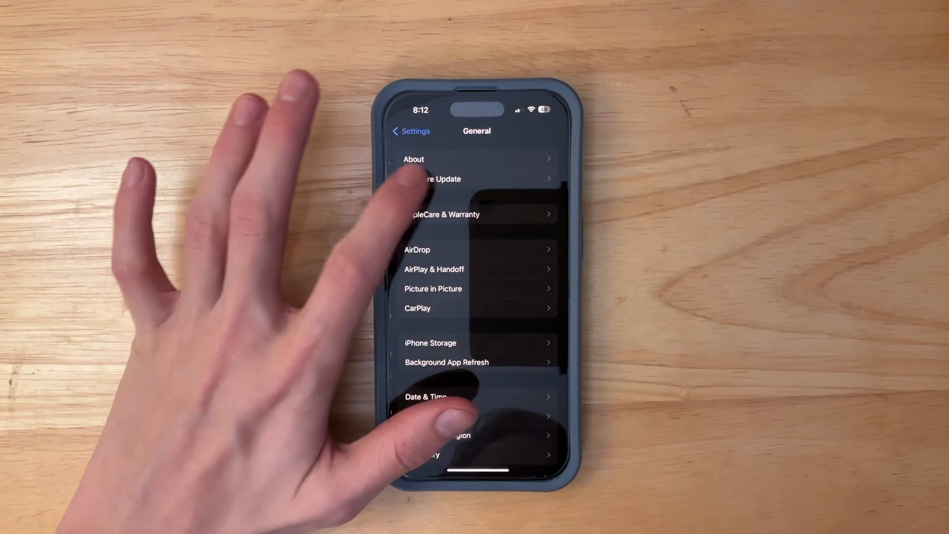
Scroll the General settings page and leave Settings for the home screen
scroll("down", 3)
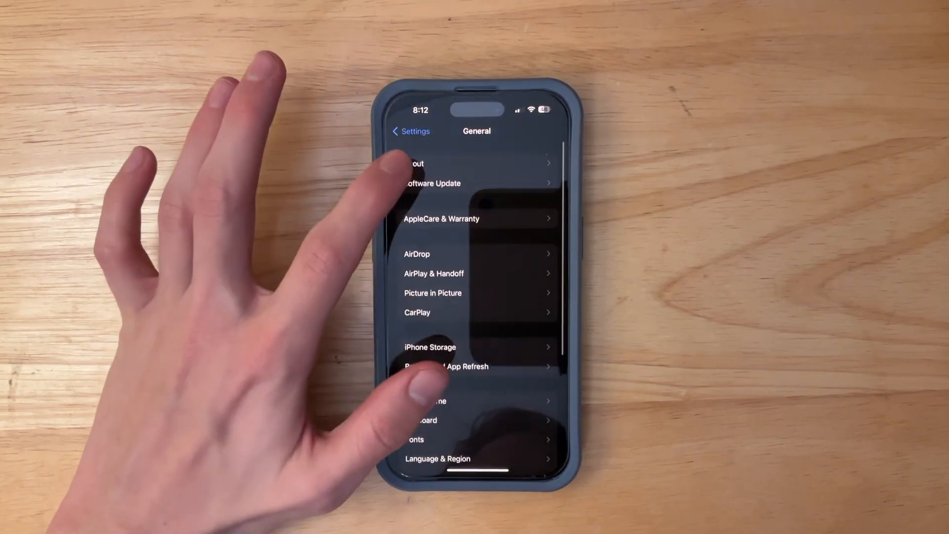
left_click(415, 163)
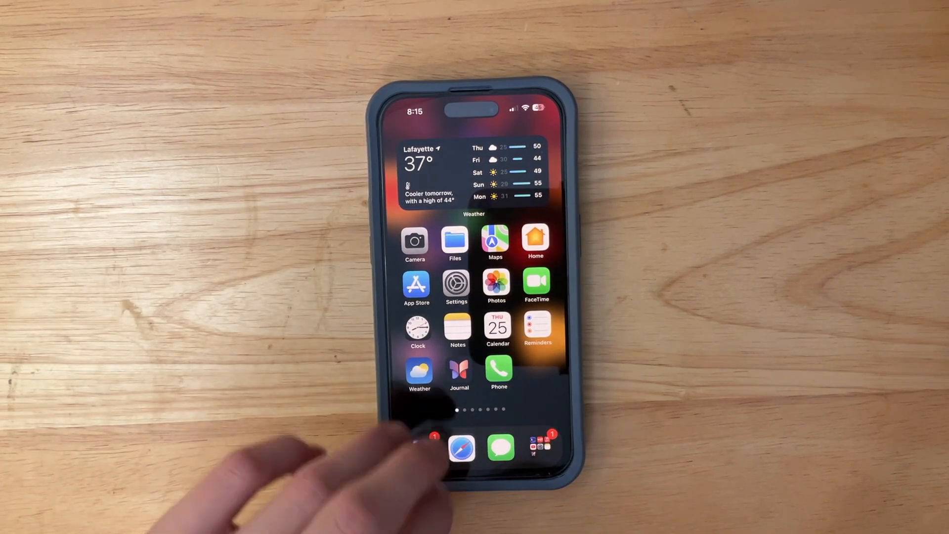
left_click(461, 448)
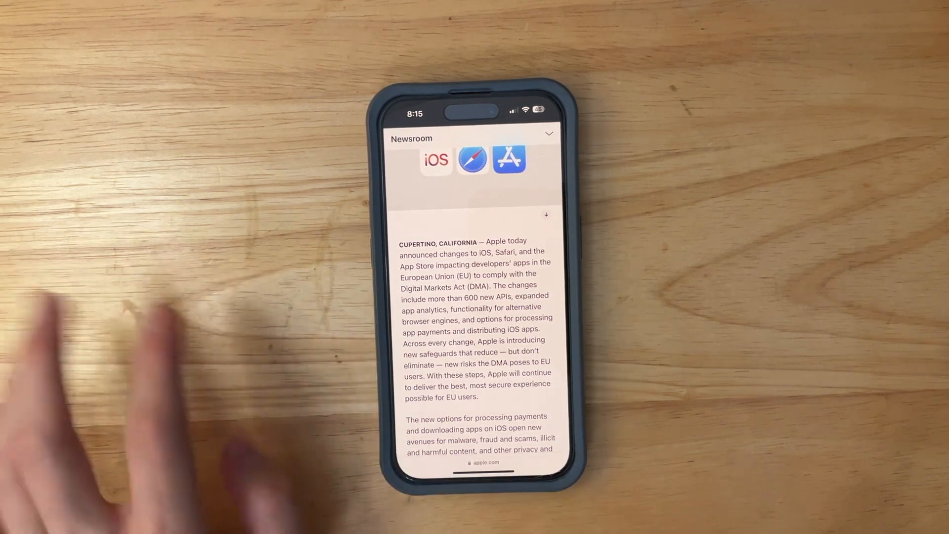
scroll("down", 3)
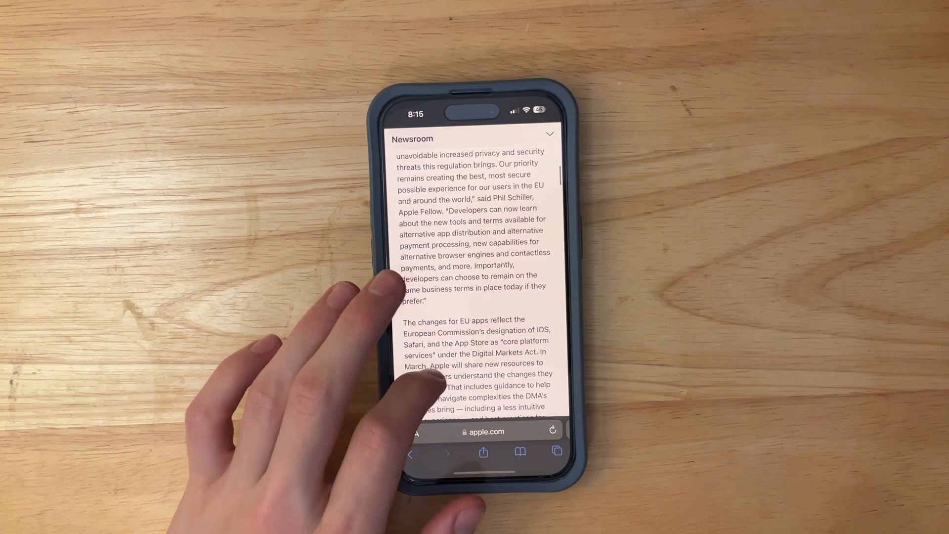
scroll("down", 3)
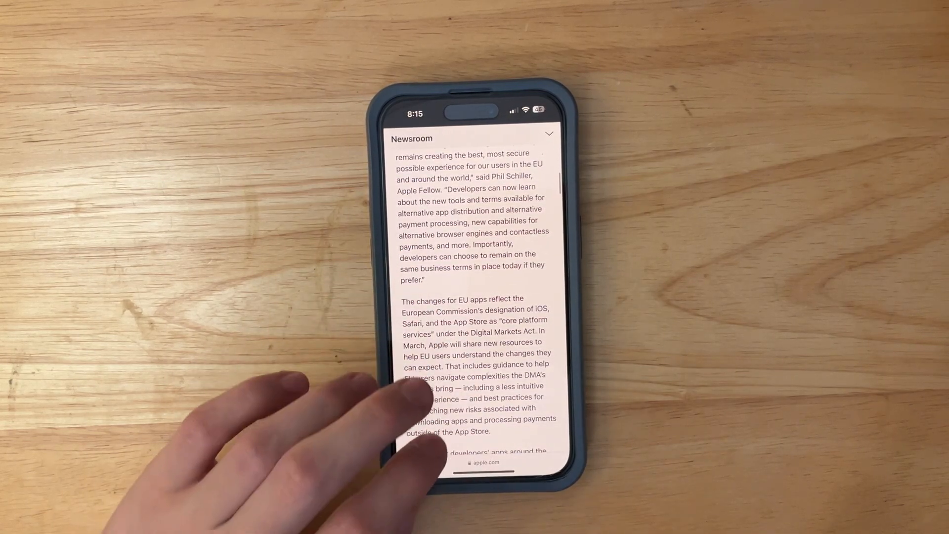
scroll("down", 3)
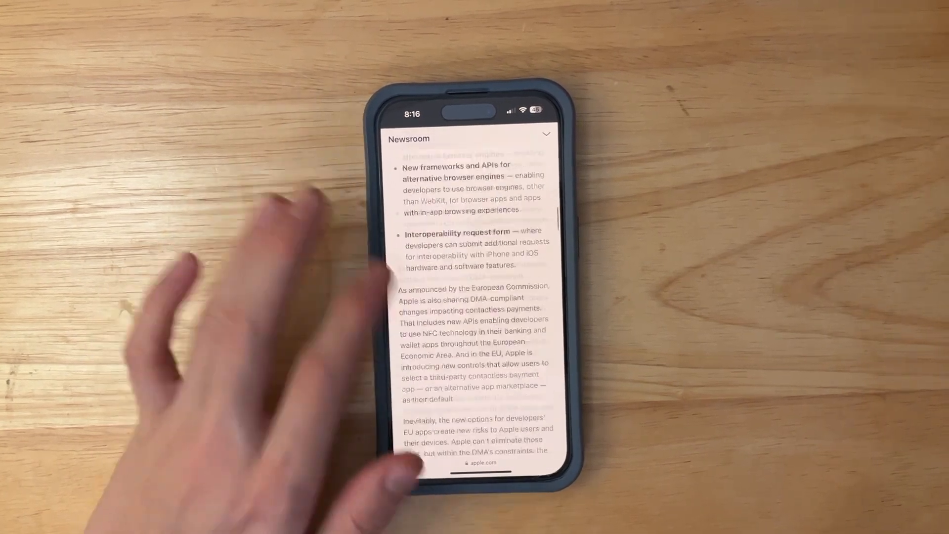
scroll("down", 3)
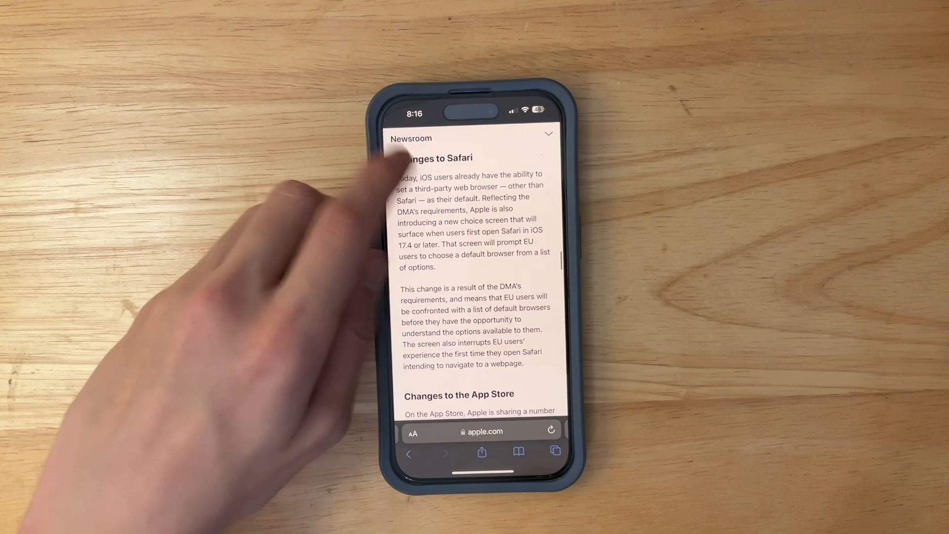
scroll("down", 3)
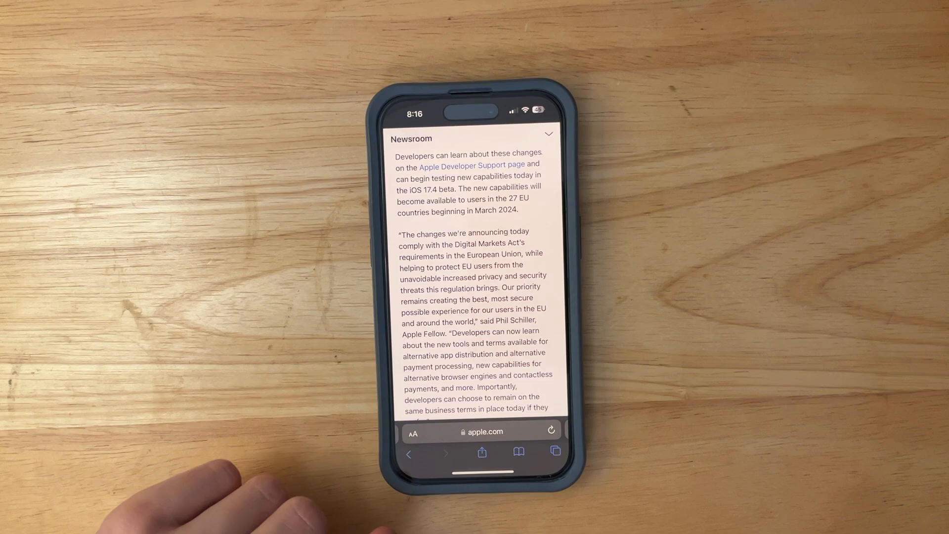
scroll("down", 3)
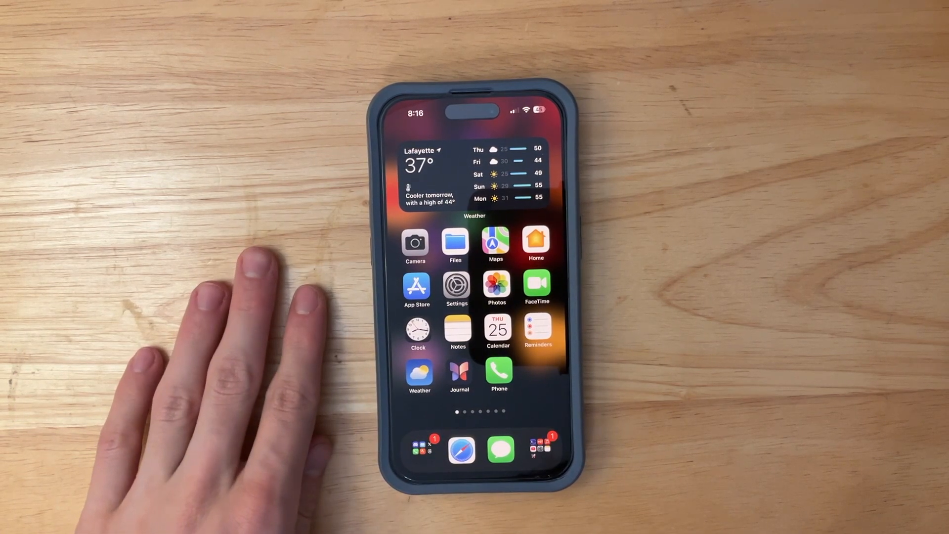
left_click(461, 450)
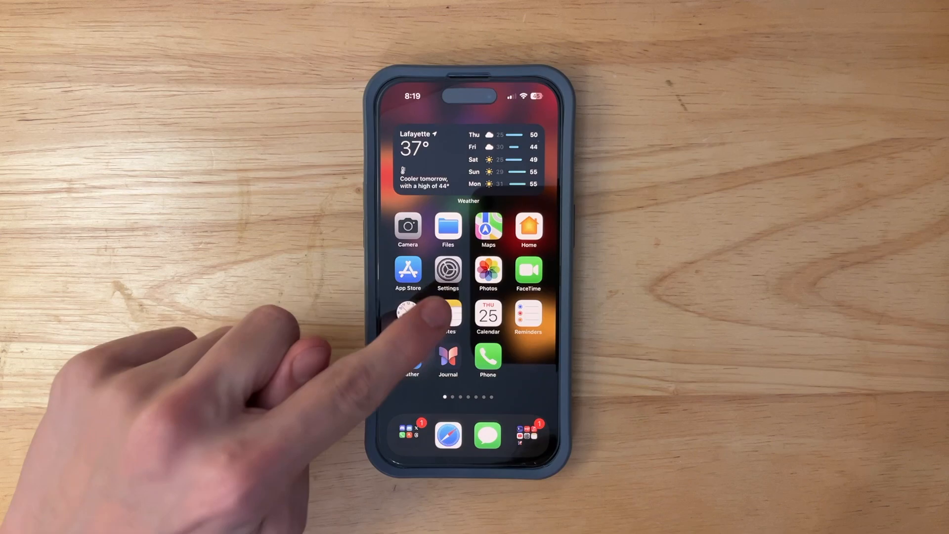
Reopen Safari and scroll the Newsroom EU article to the app notarization safeguards section
left_click(488, 317)
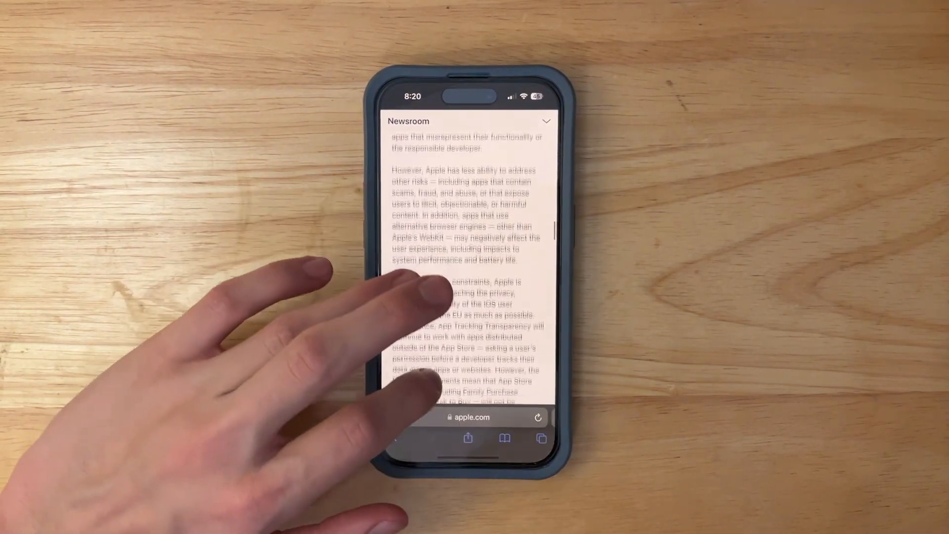
scroll("down", 3)
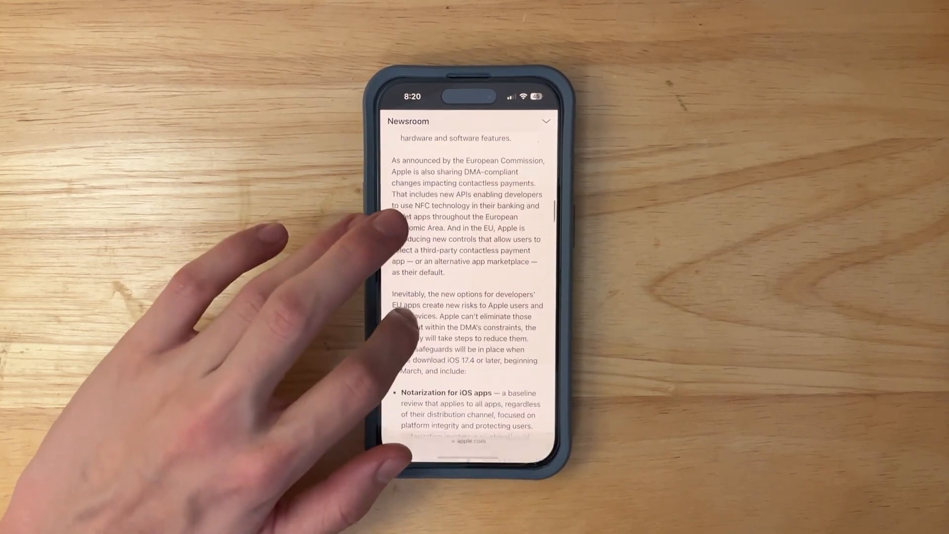
scroll("down", 3)
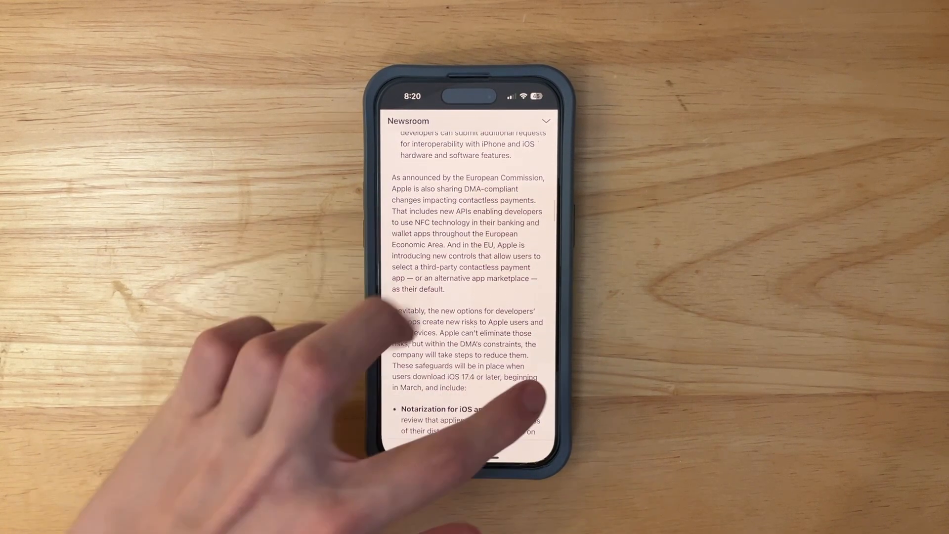
scroll("down", 3)
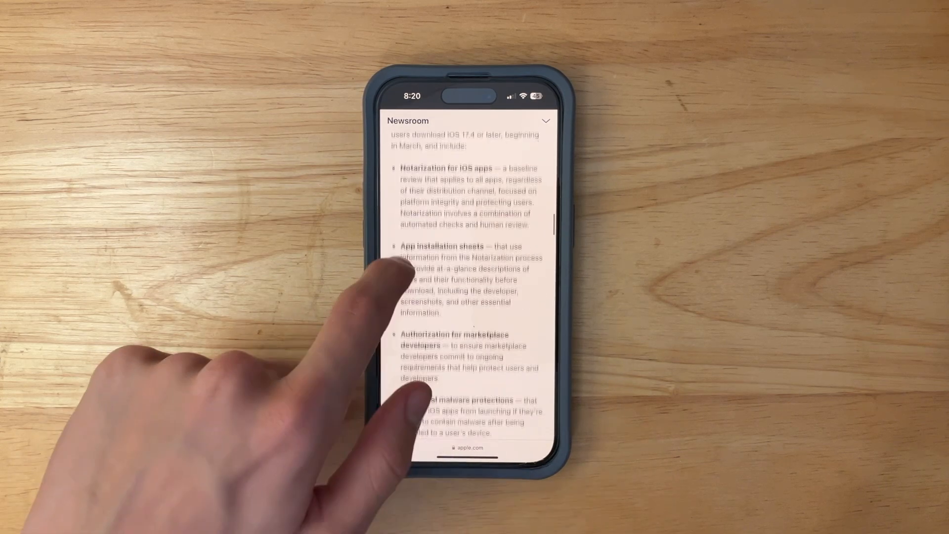